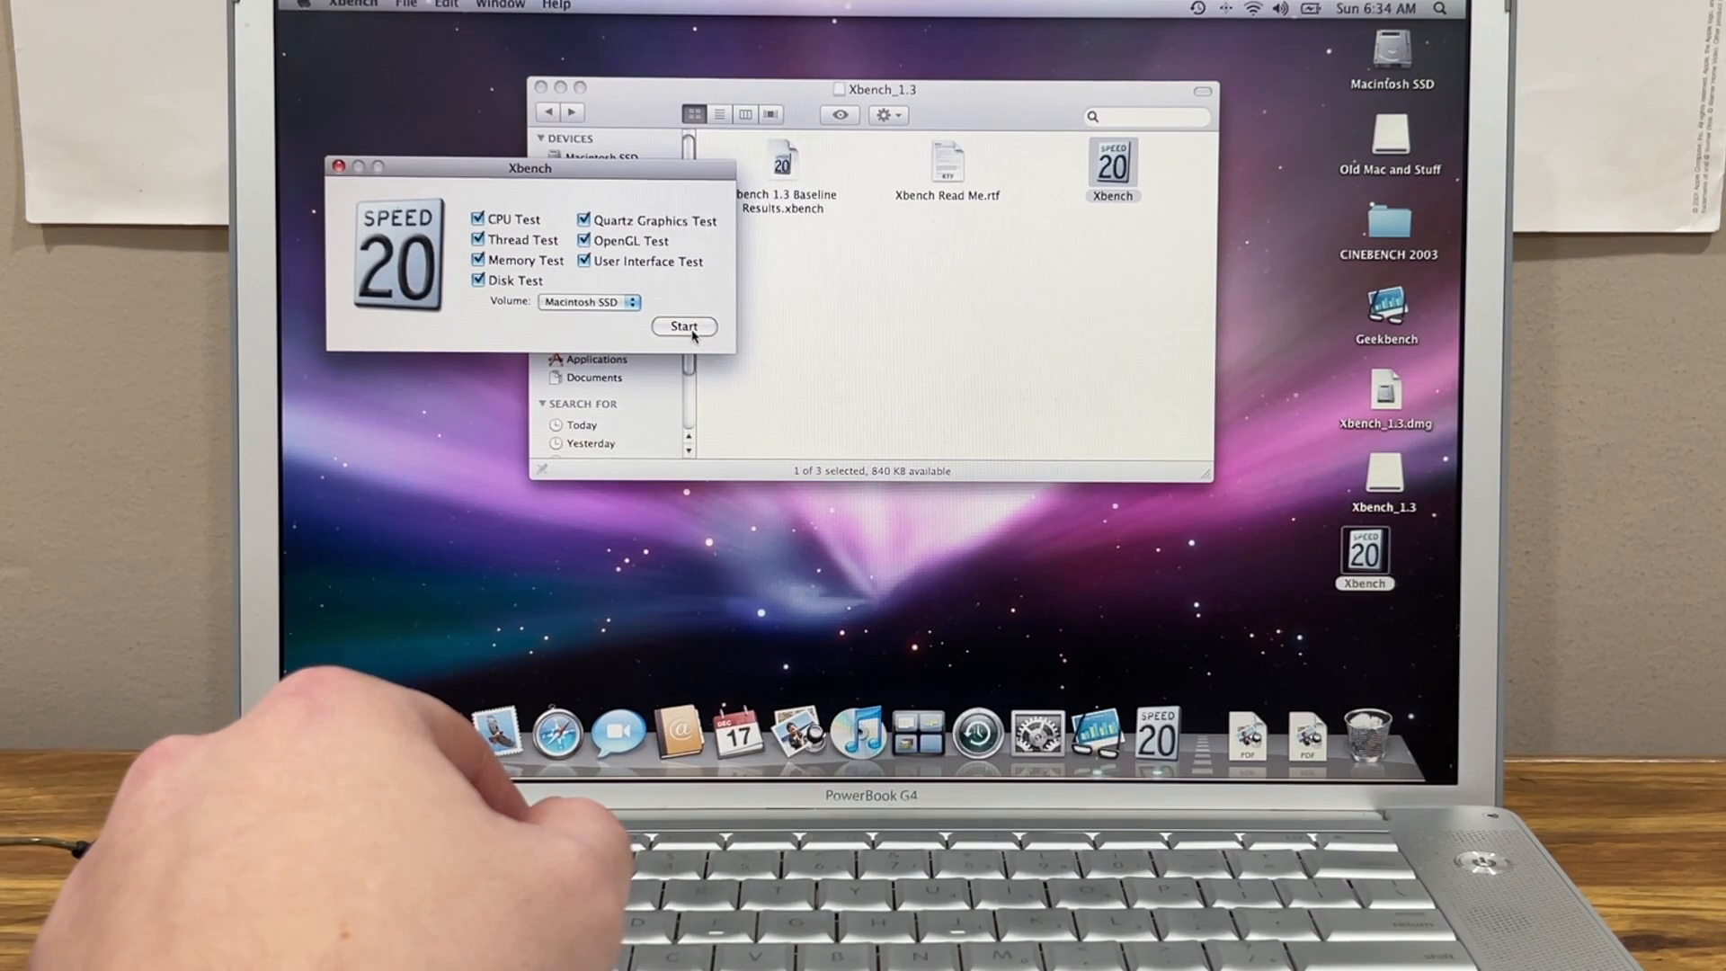
- Start the full Xbench run with all tests enabled on Macintosh SSD
click(683, 325)
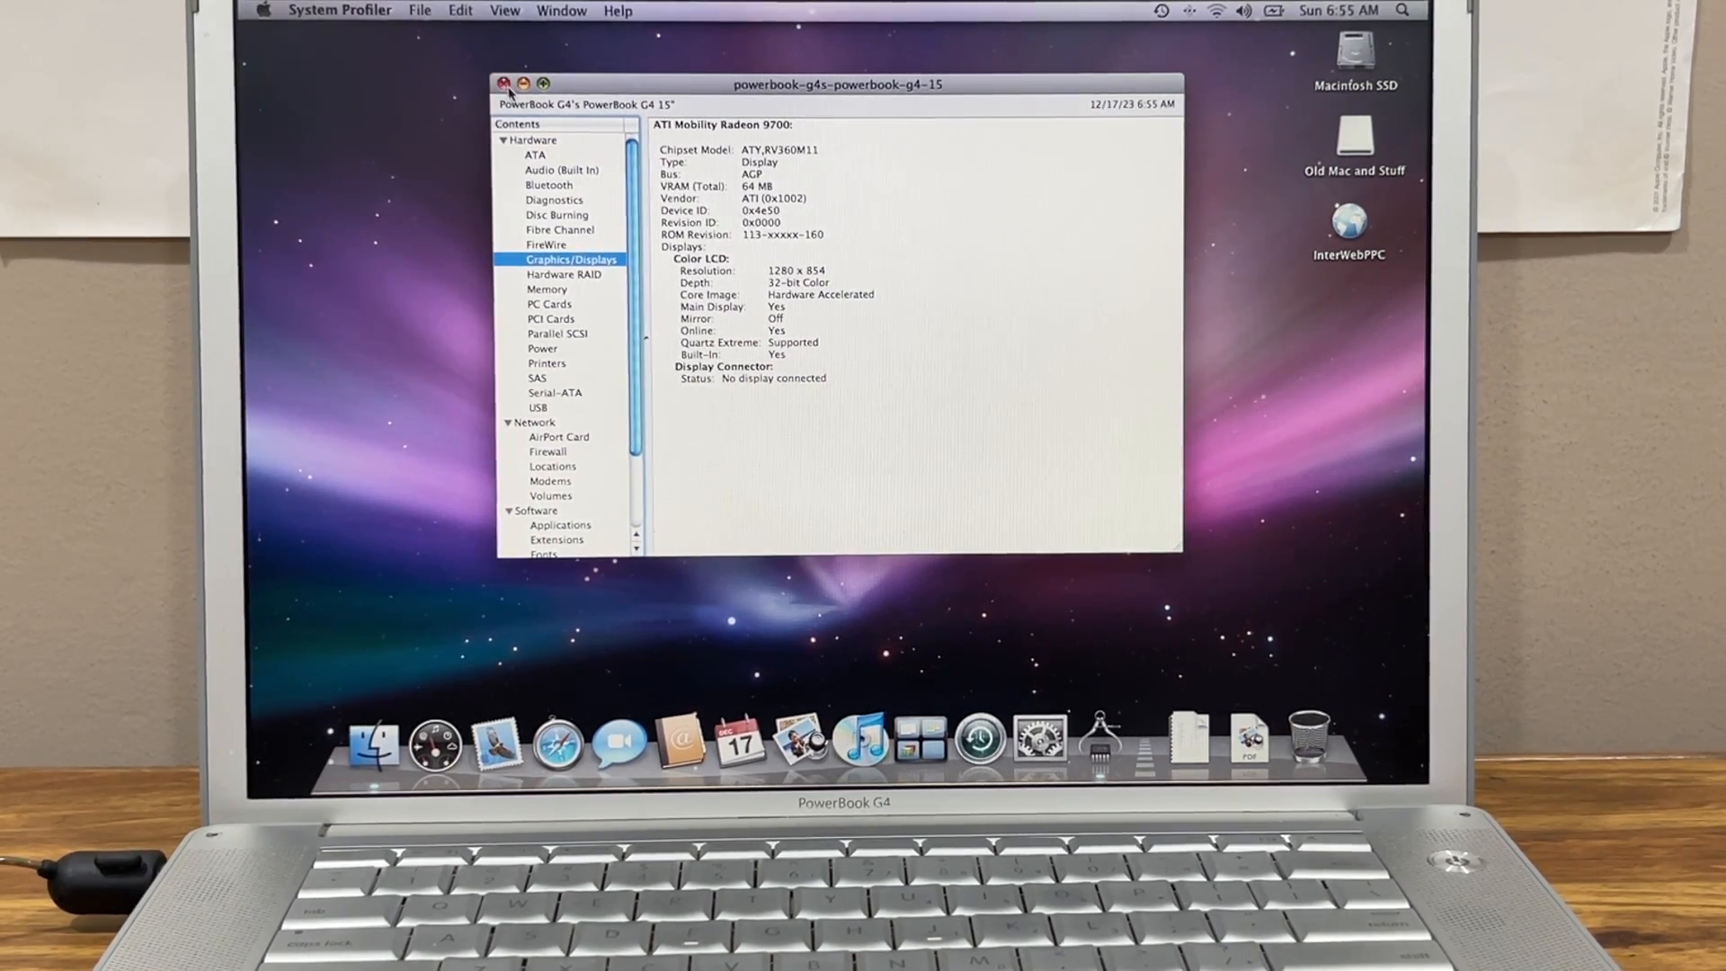
- Close the System Profiler report showing the ATI Mobility Radeon 9700 with 64 MB VRAM
click(504, 85)
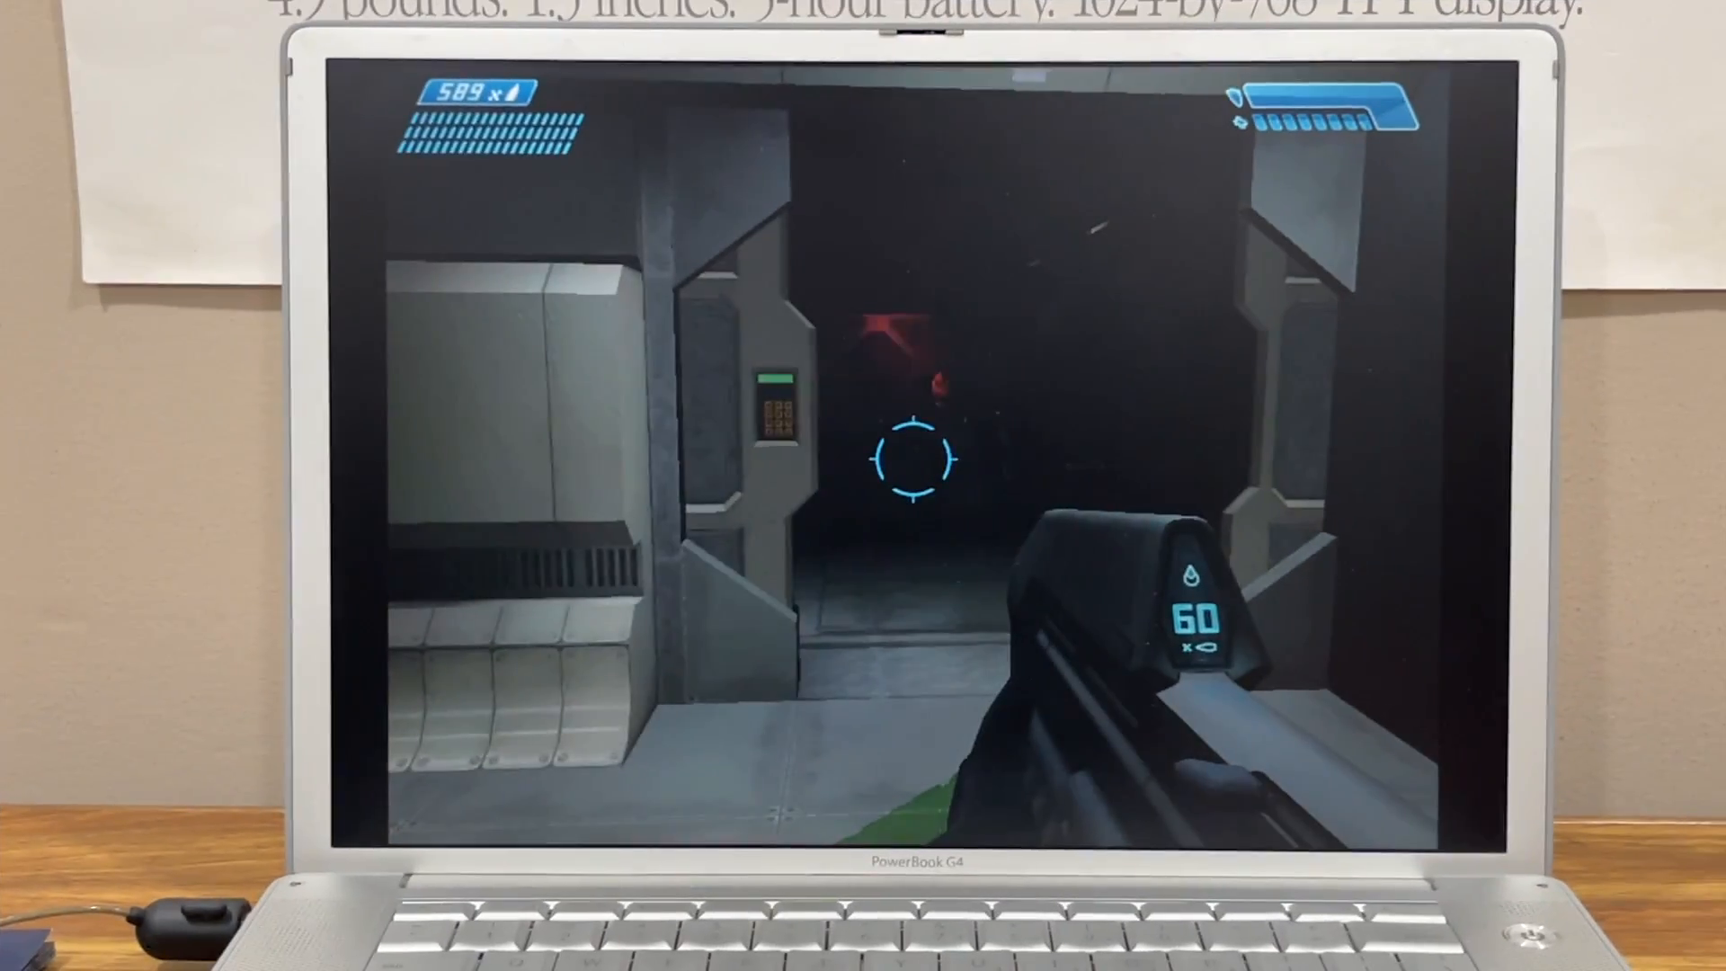
- Fire the assault rifle at the enemy down the dark corridor
click(863, 486)
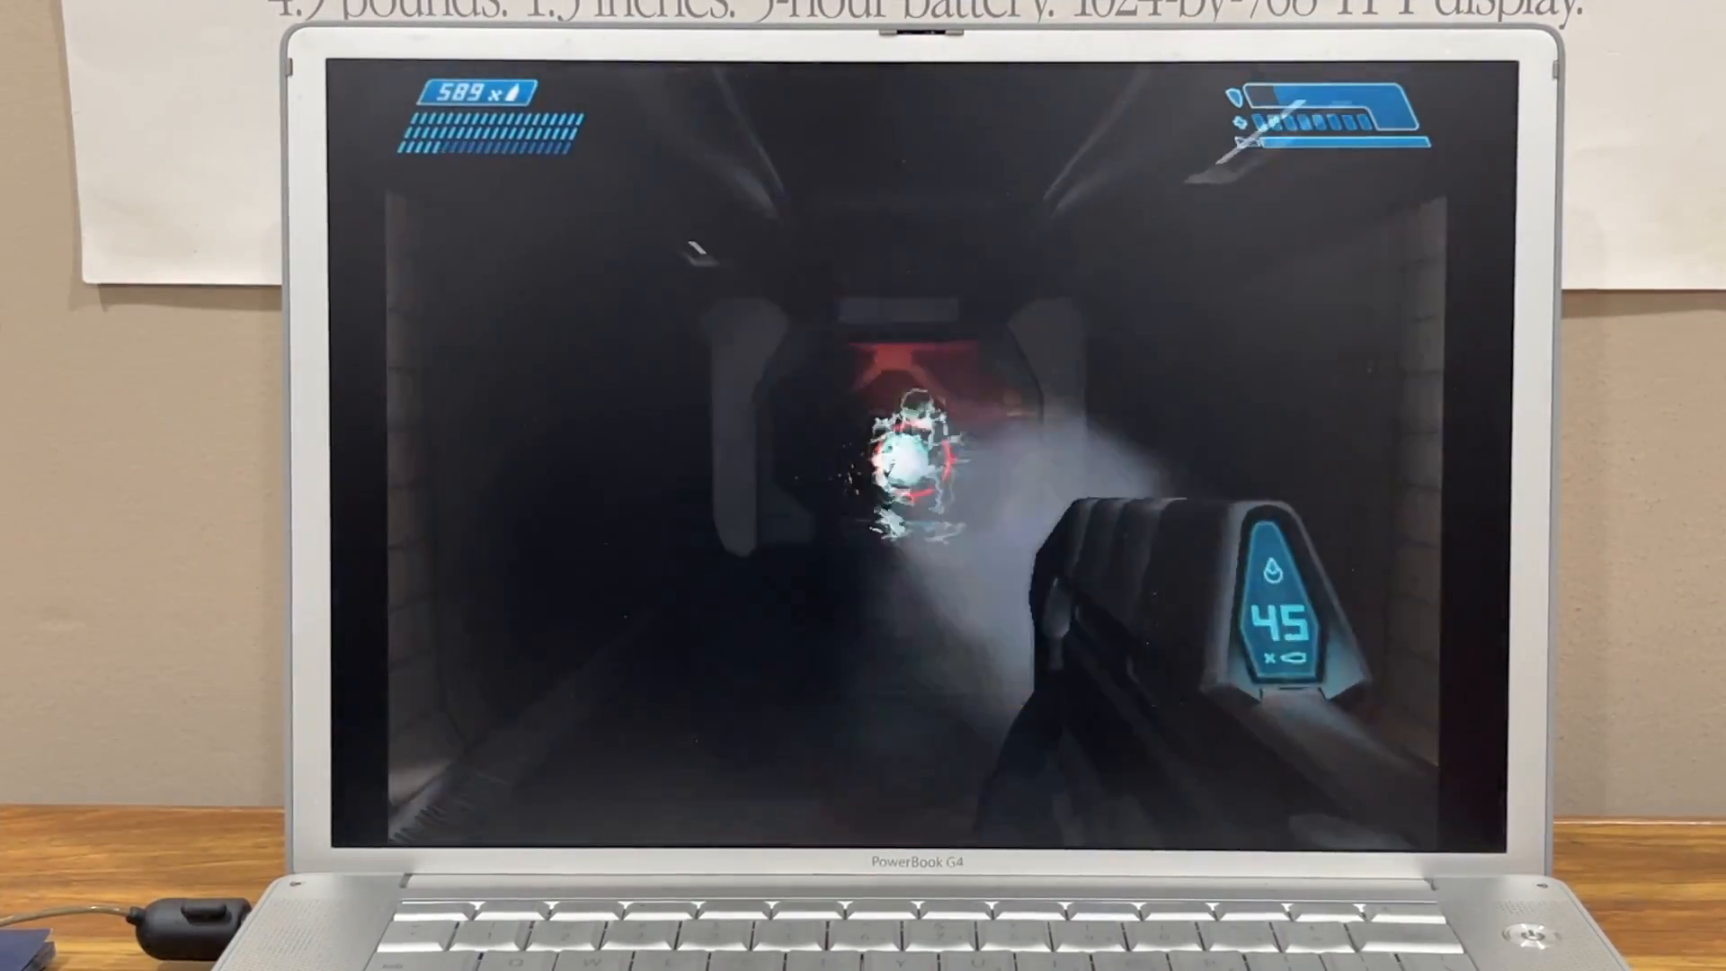